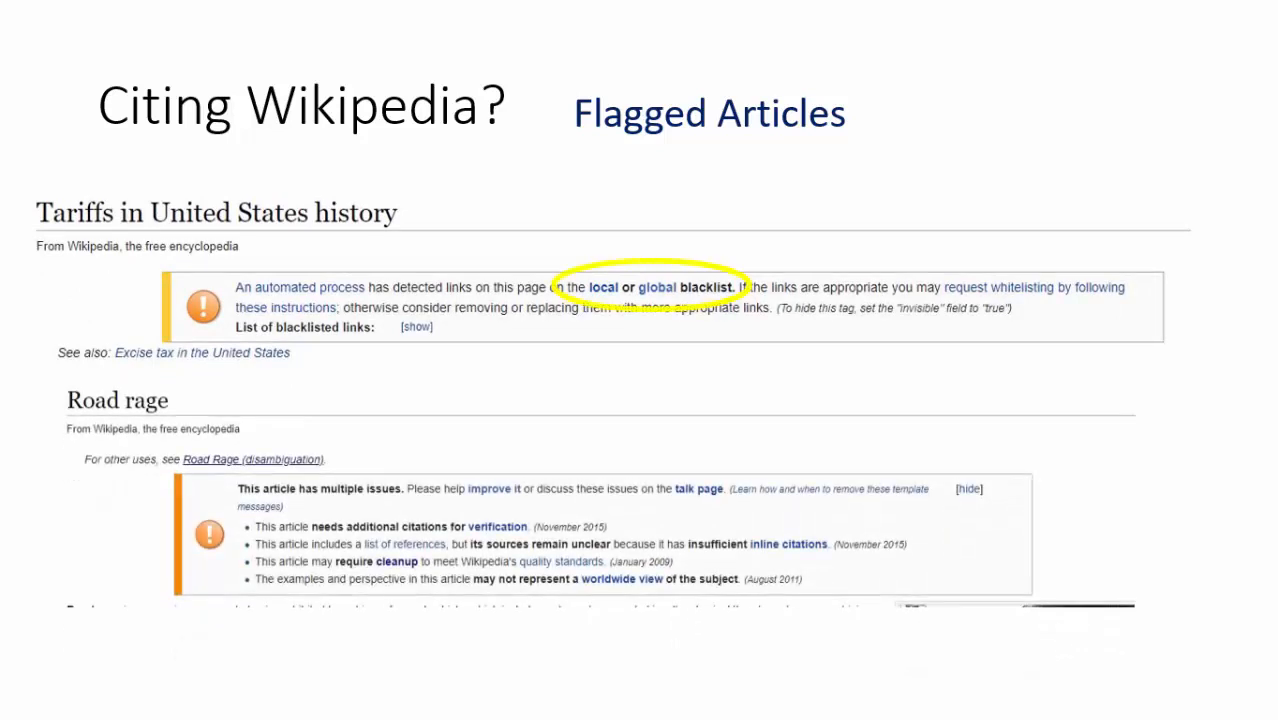
- Advance past the citing-Wikipedia slides to reach the Massasoit Libraries home page
drag(330, 470, 420, 486)
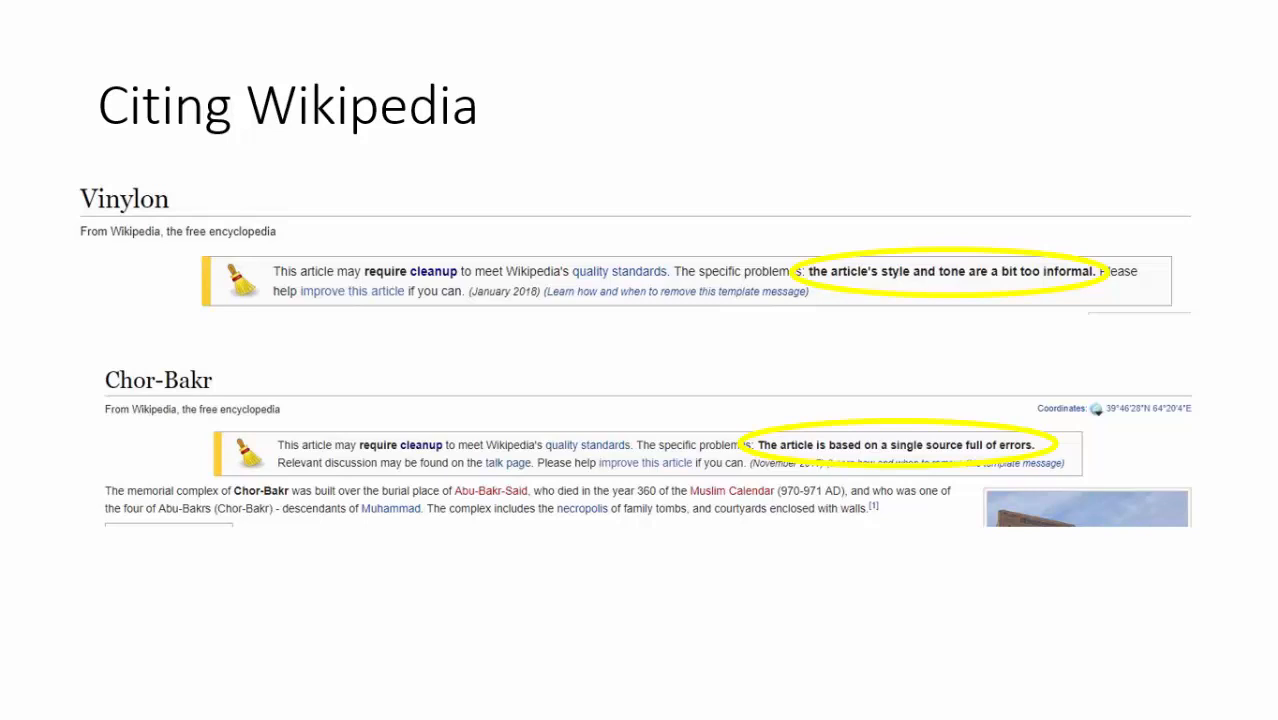
key(Right)
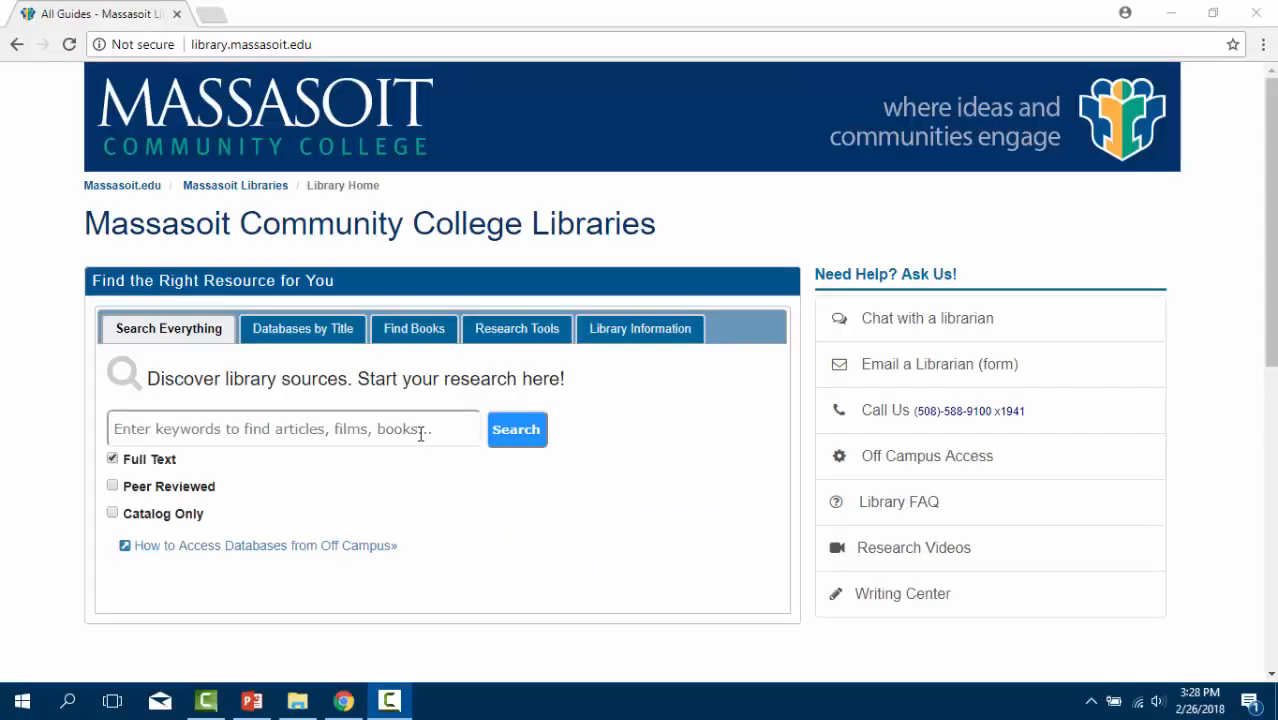
- Search the library site for 'credo reference' to reach the Credo Reference home page
click(294, 428)
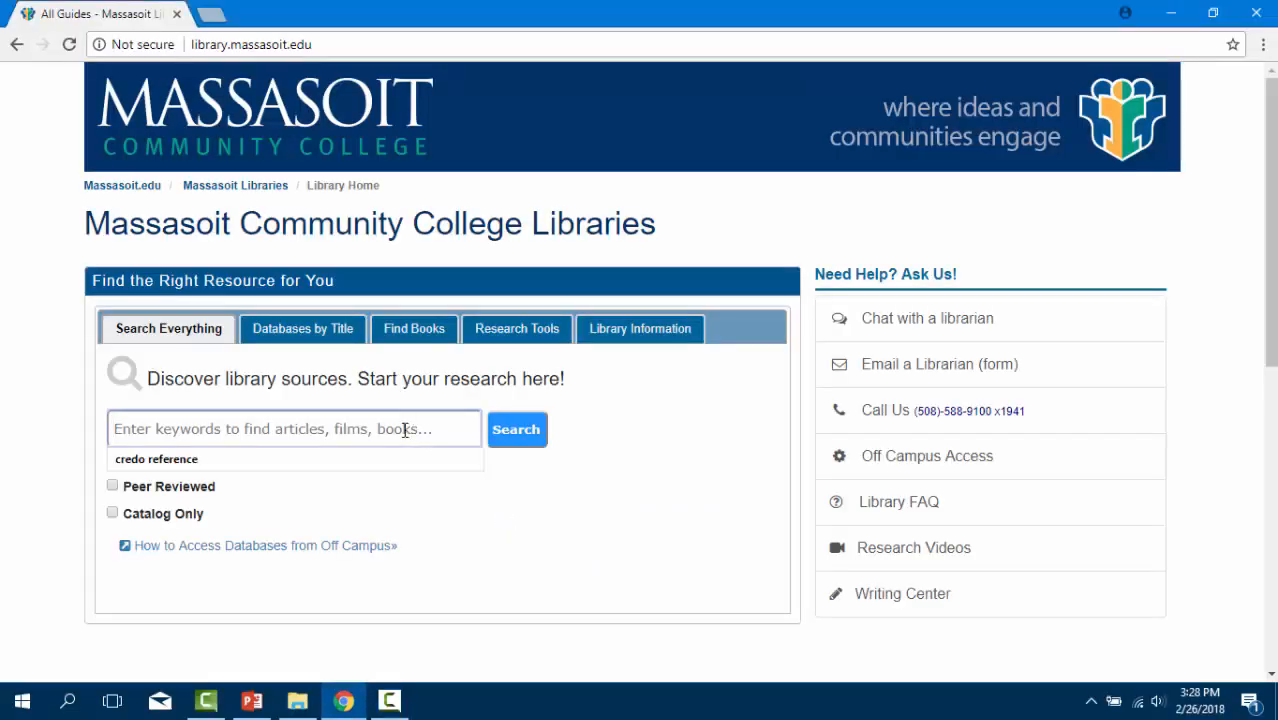
text(credo referen)
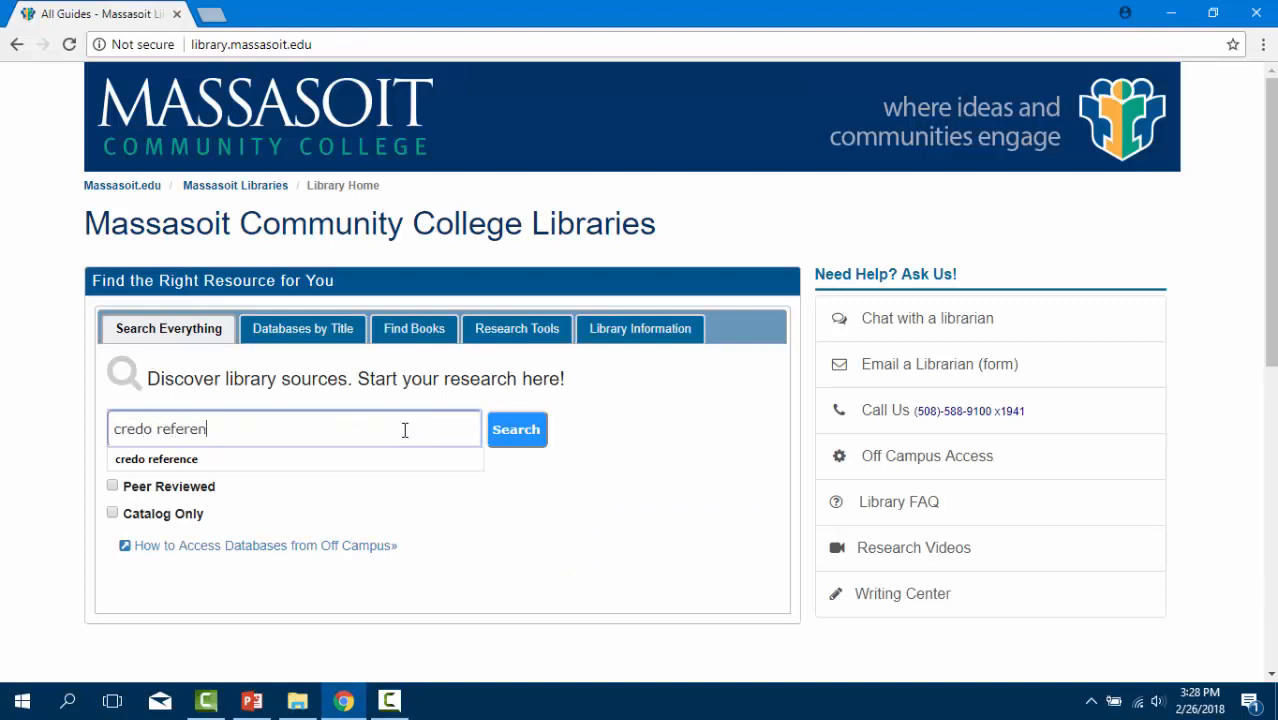
click(516, 428)
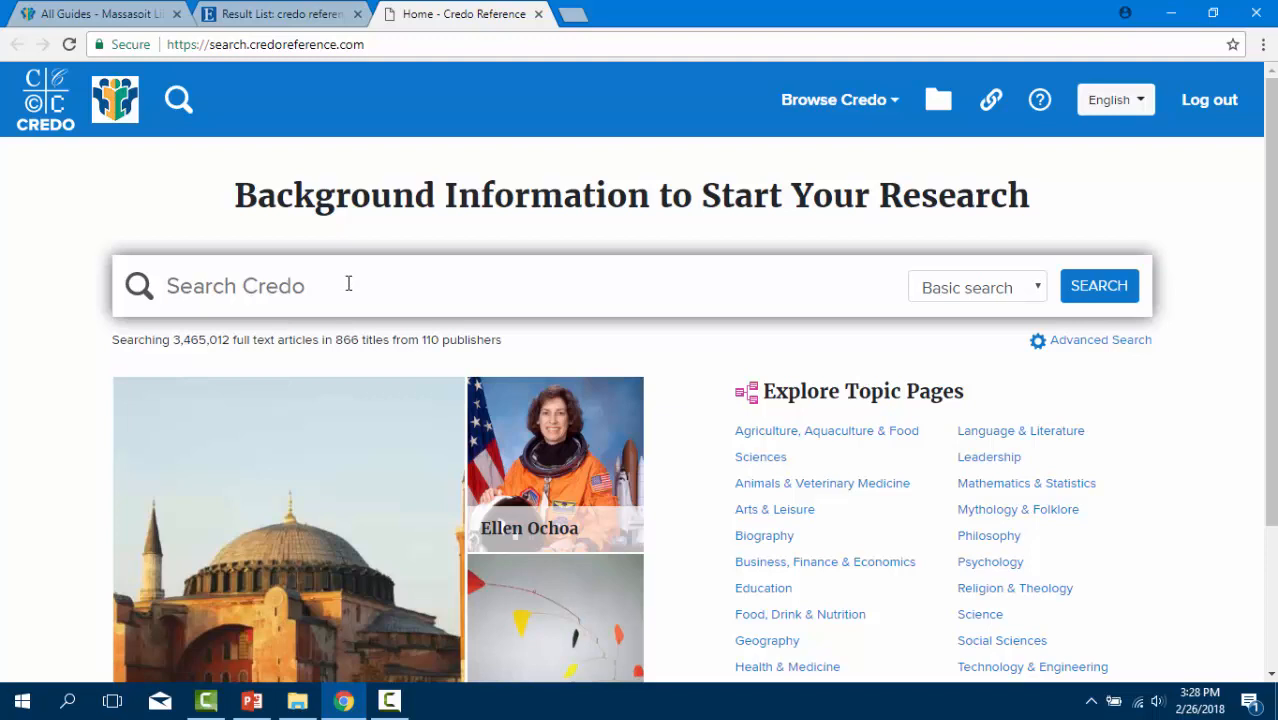
- Search Credo for 'tattoos' and browse the 317 results led by the Tattoo topic page
text(tattoos)
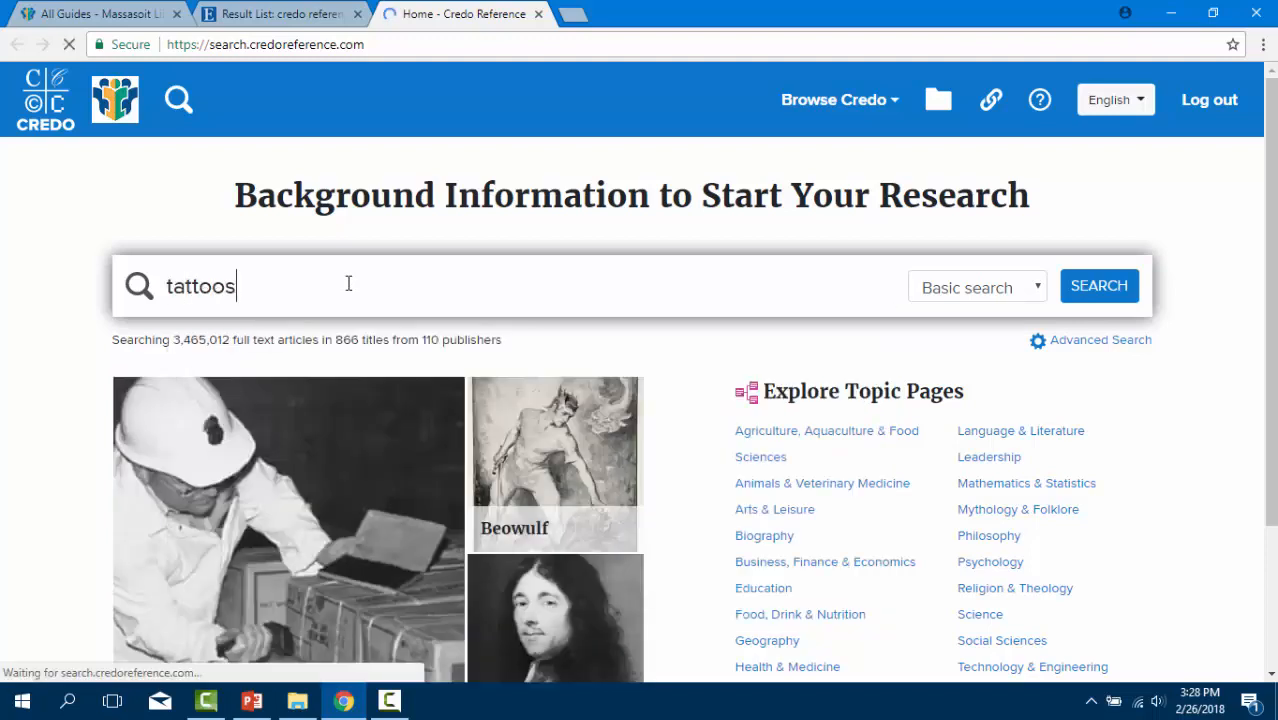
click(1100, 284)
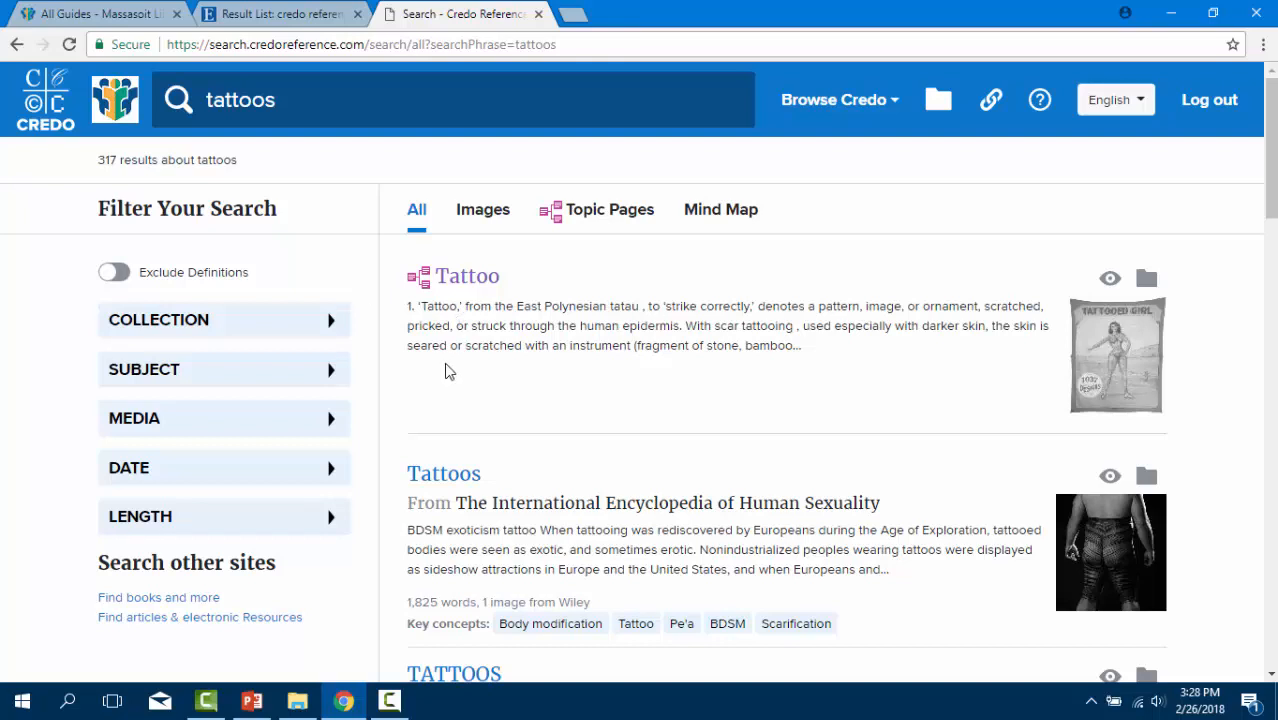
mouse_move(504, 384)
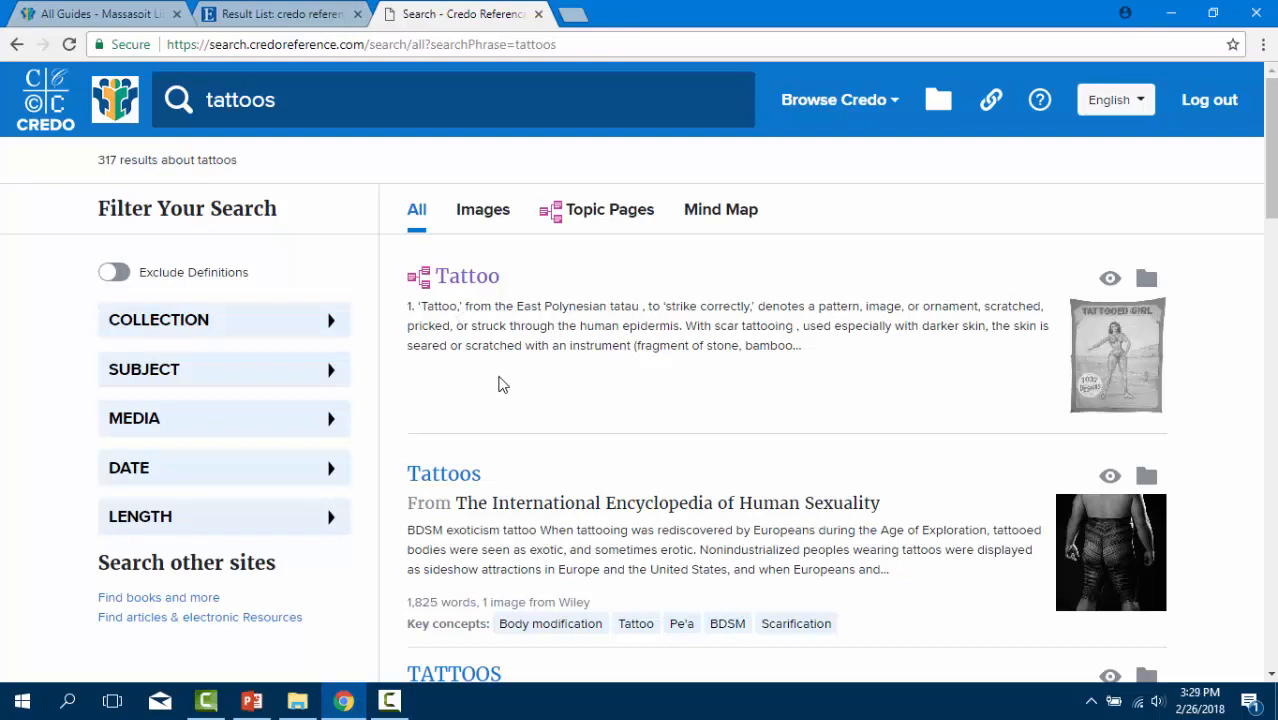
scroll(down, 3)
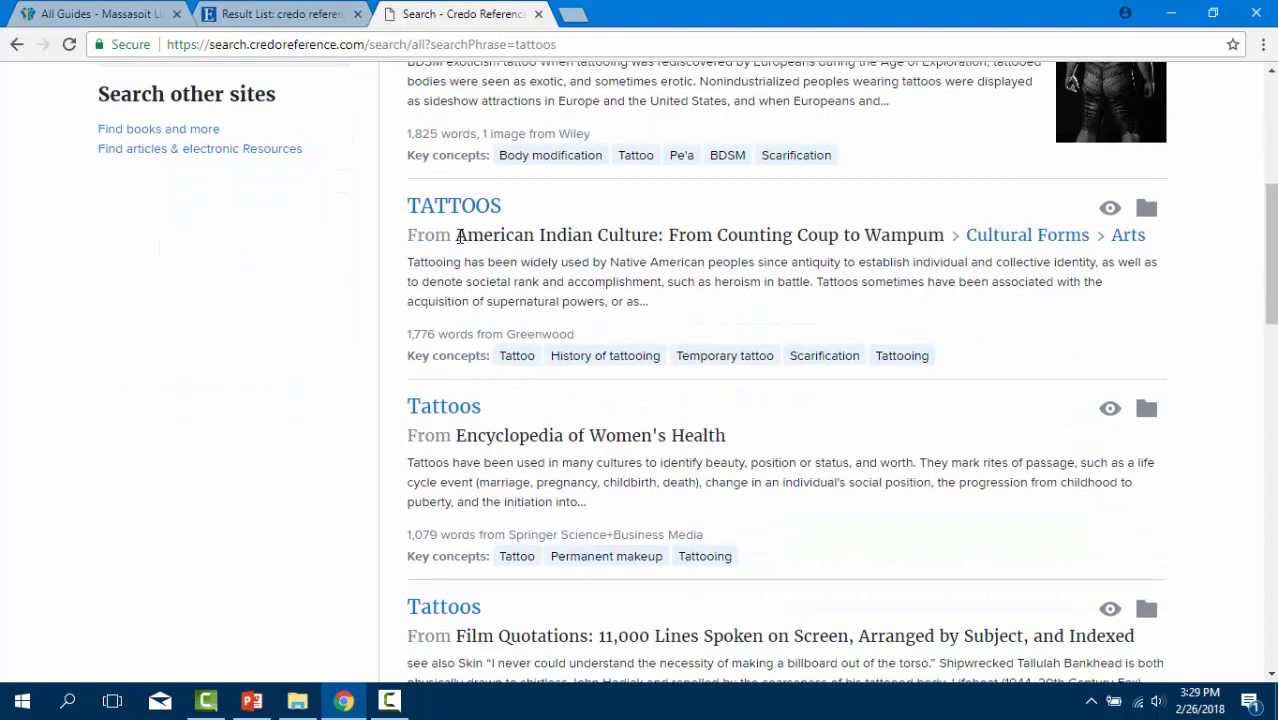
drag(456, 234, 656, 234)
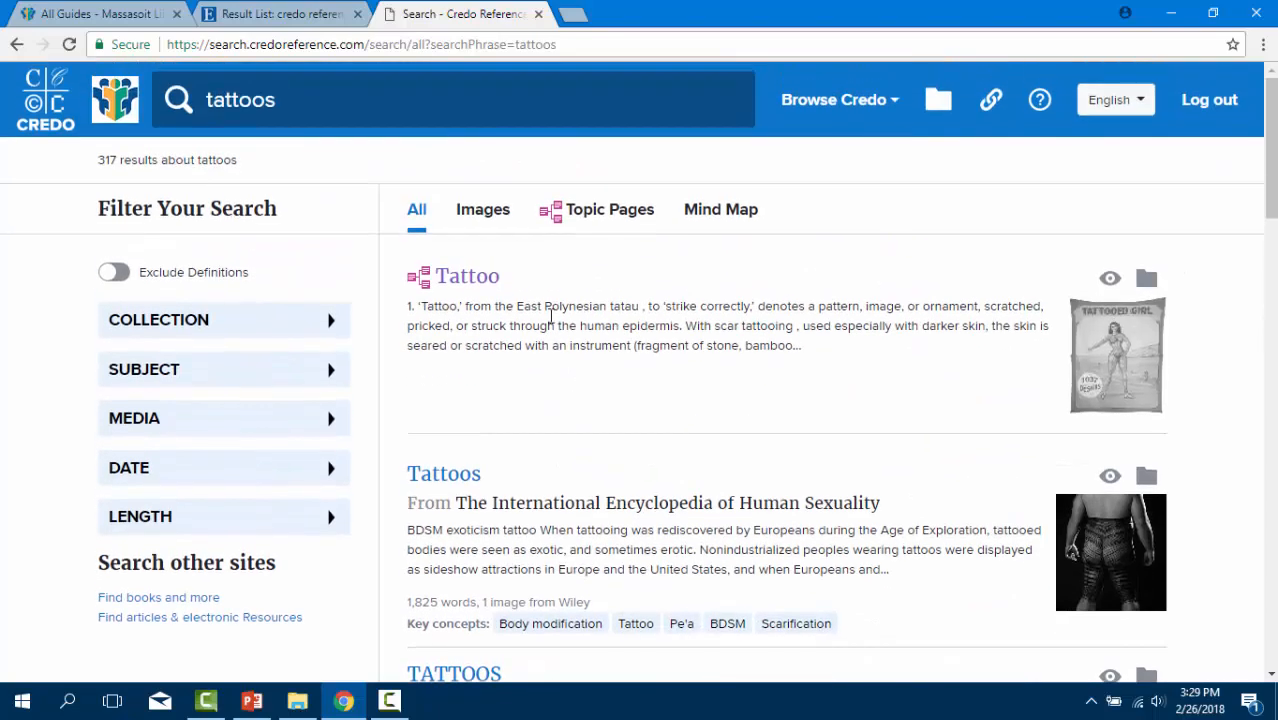
mouse_move(468, 276)
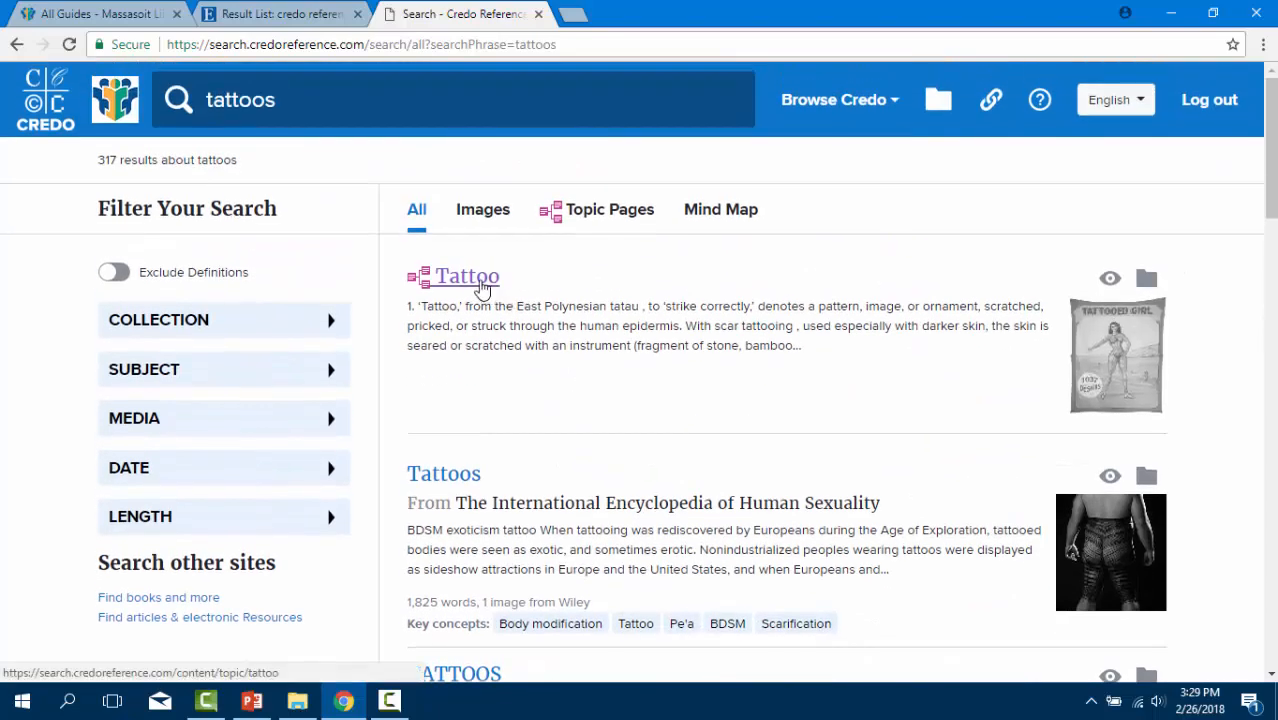
- Open the Tattoo topic page and read through its expanded summary article
click(466, 276)
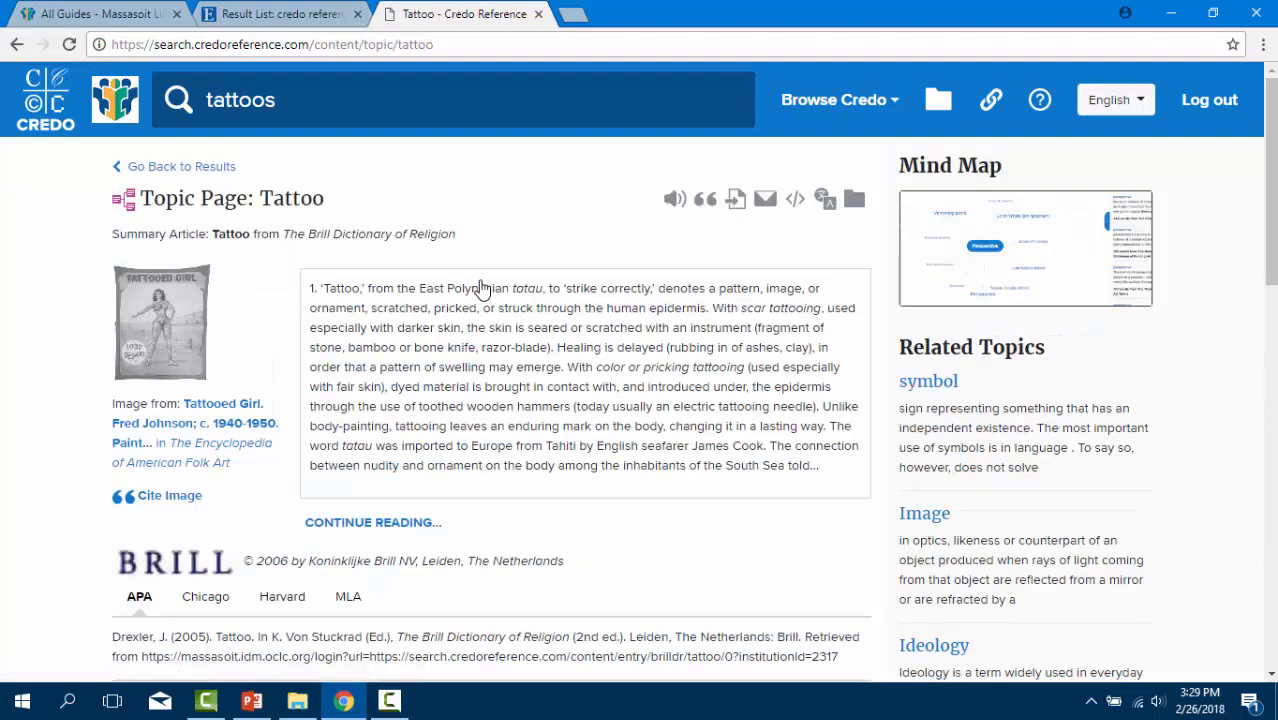
mouse_move(528, 470)
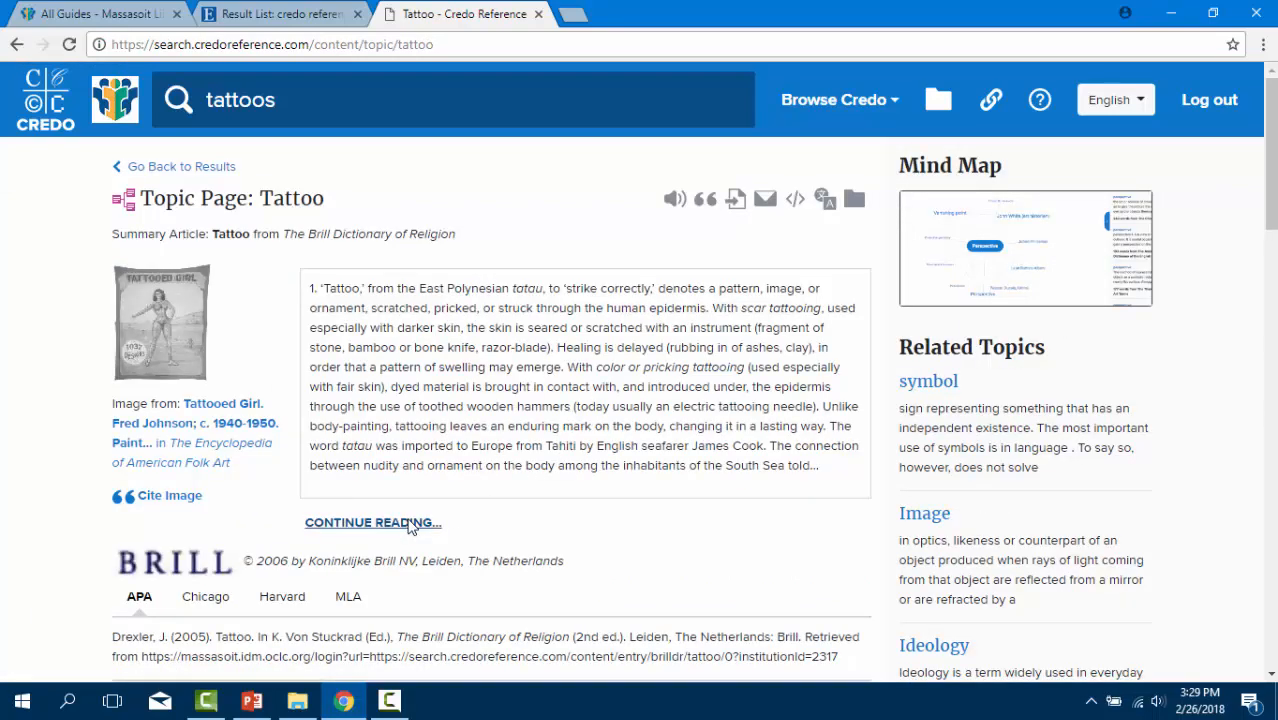
click(372, 522)
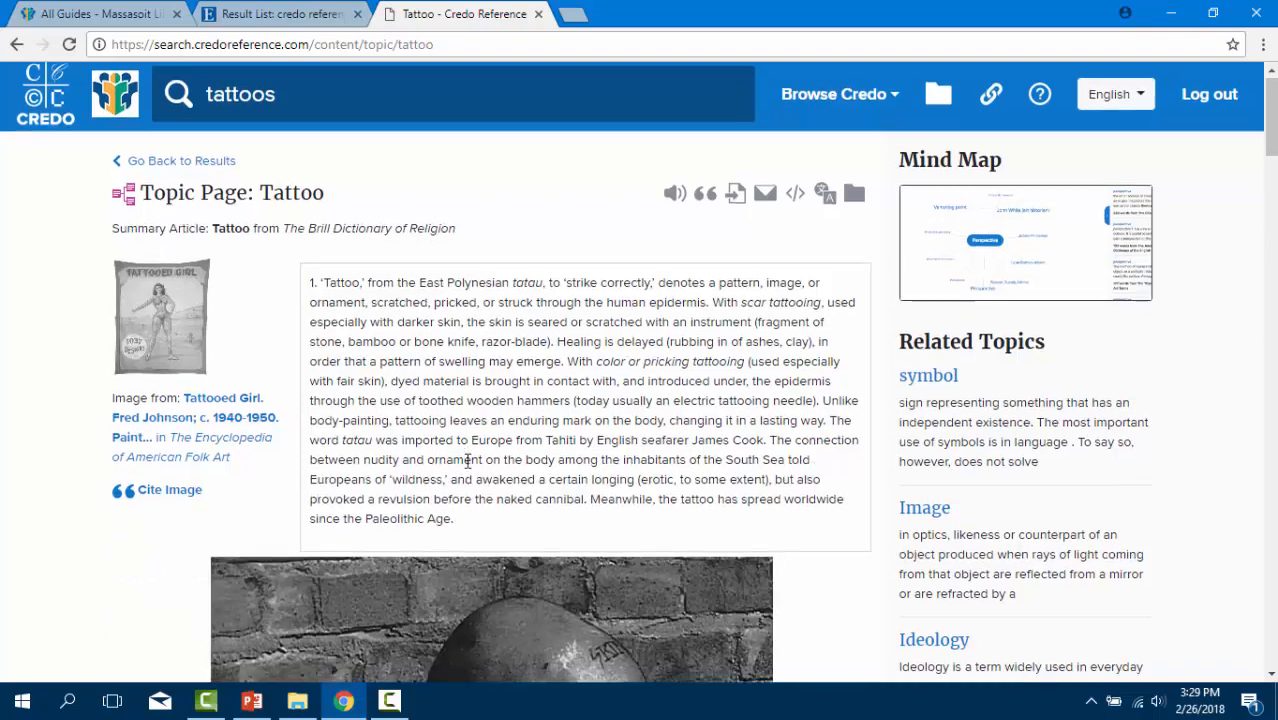
scroll(down, 3)
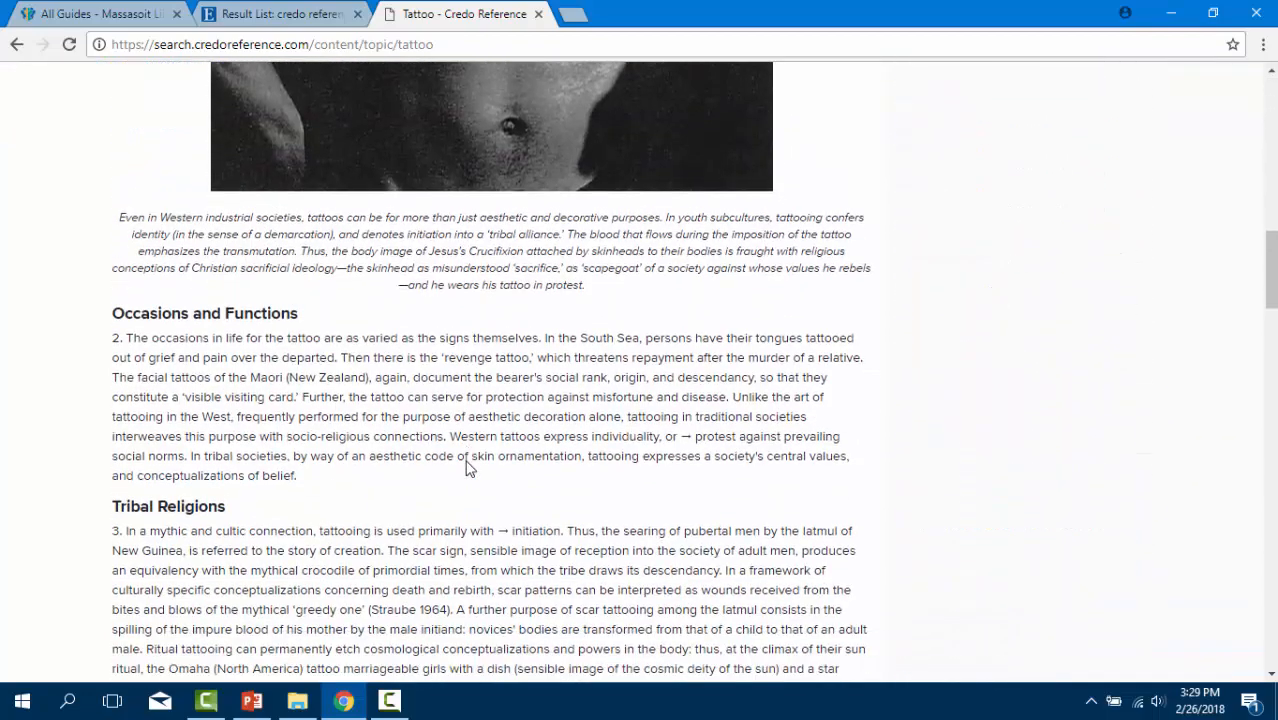
mouse_move(466, 458)
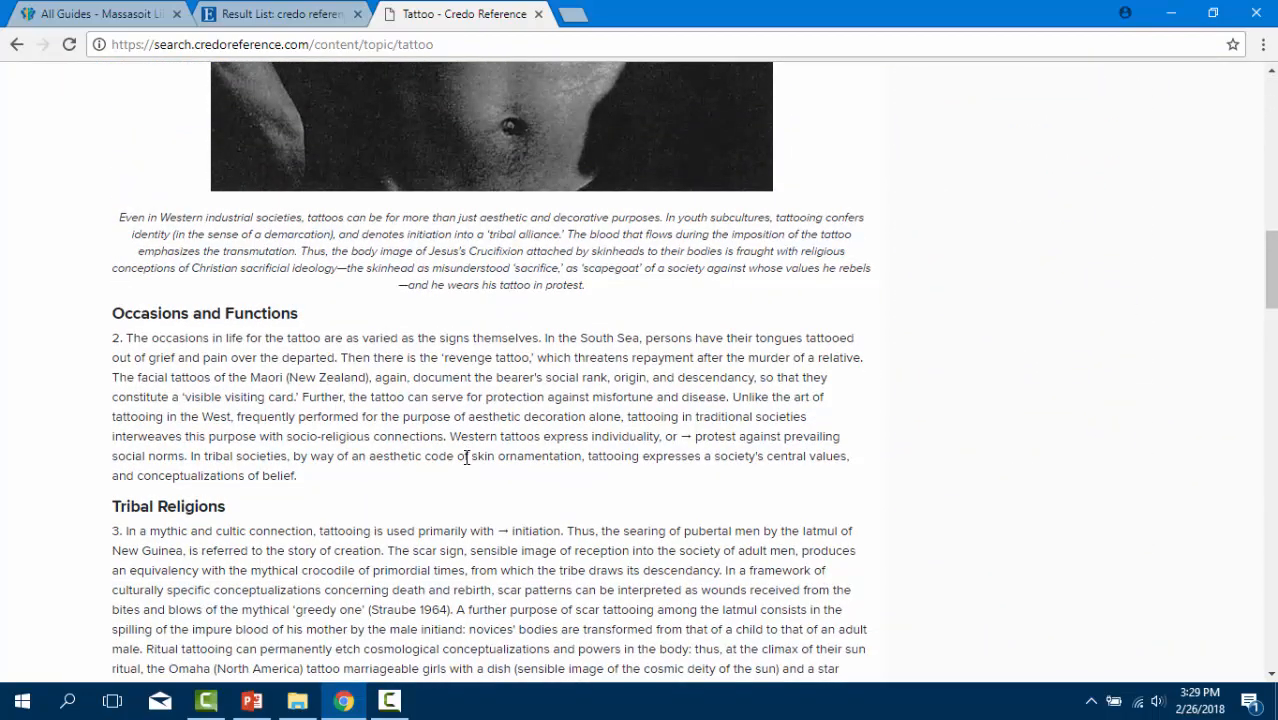
scroll(down, 3)
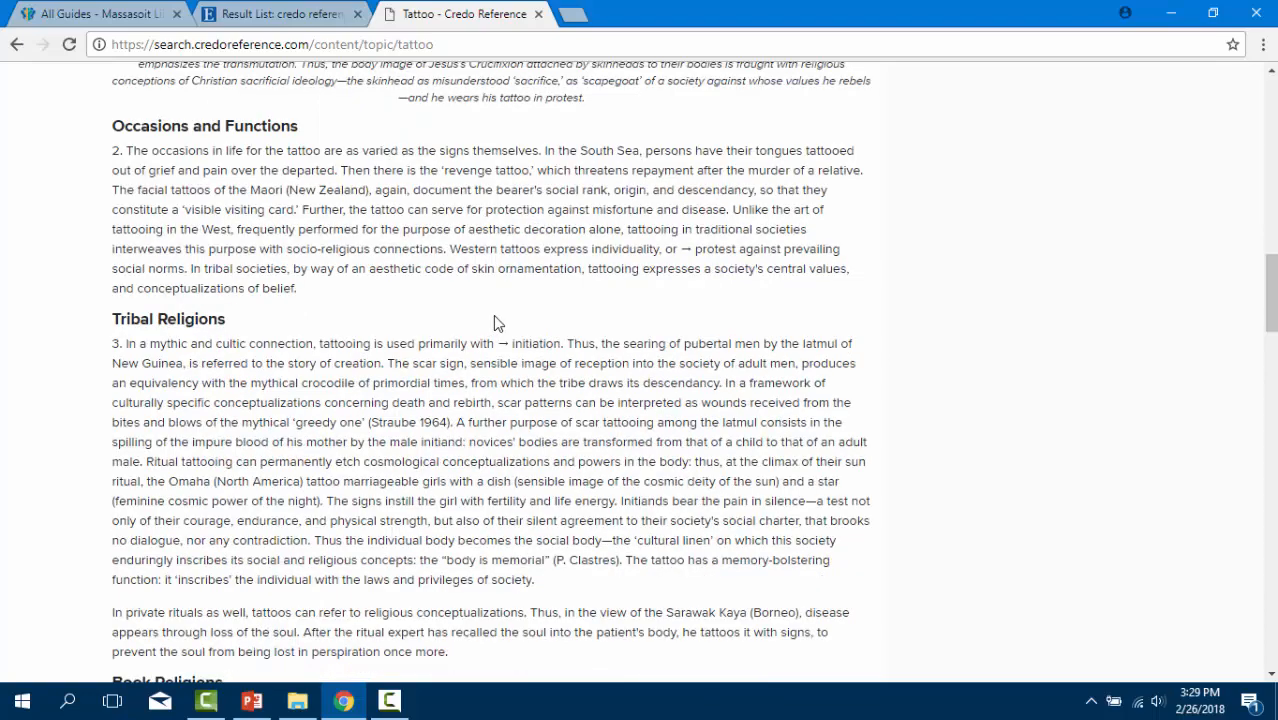
scroll(up, 3)
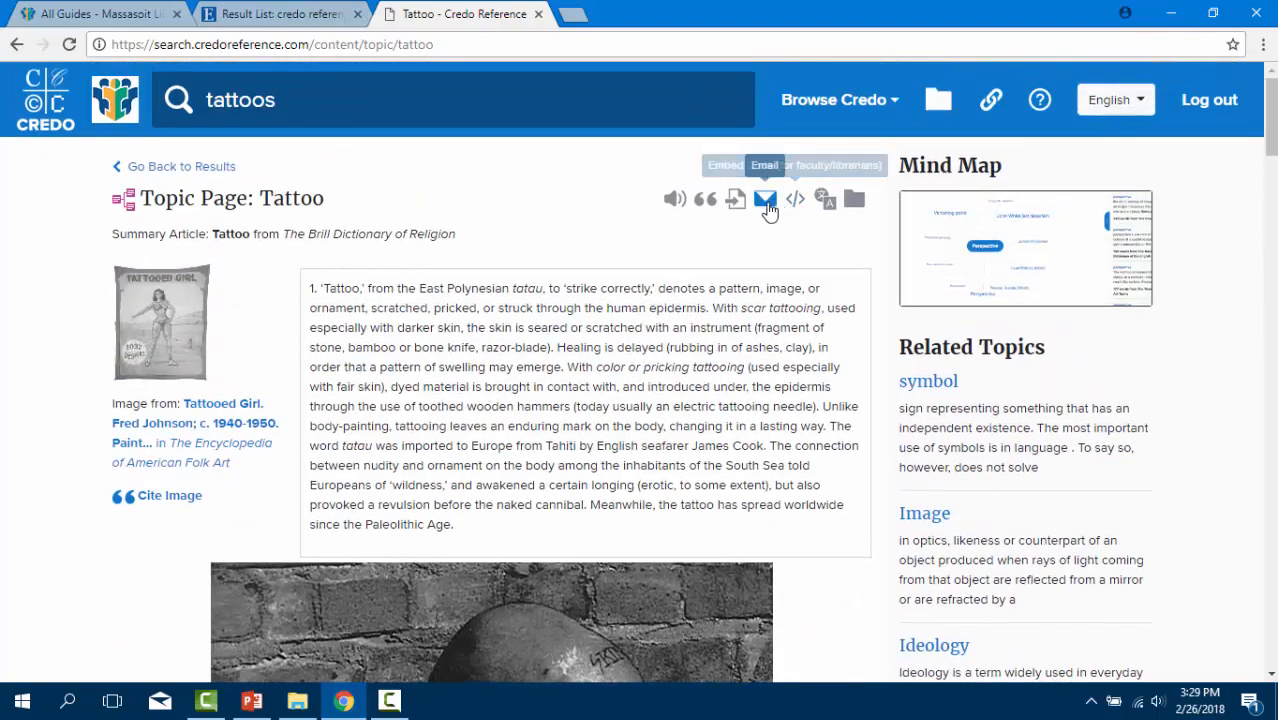
mouse_move(736, 200)
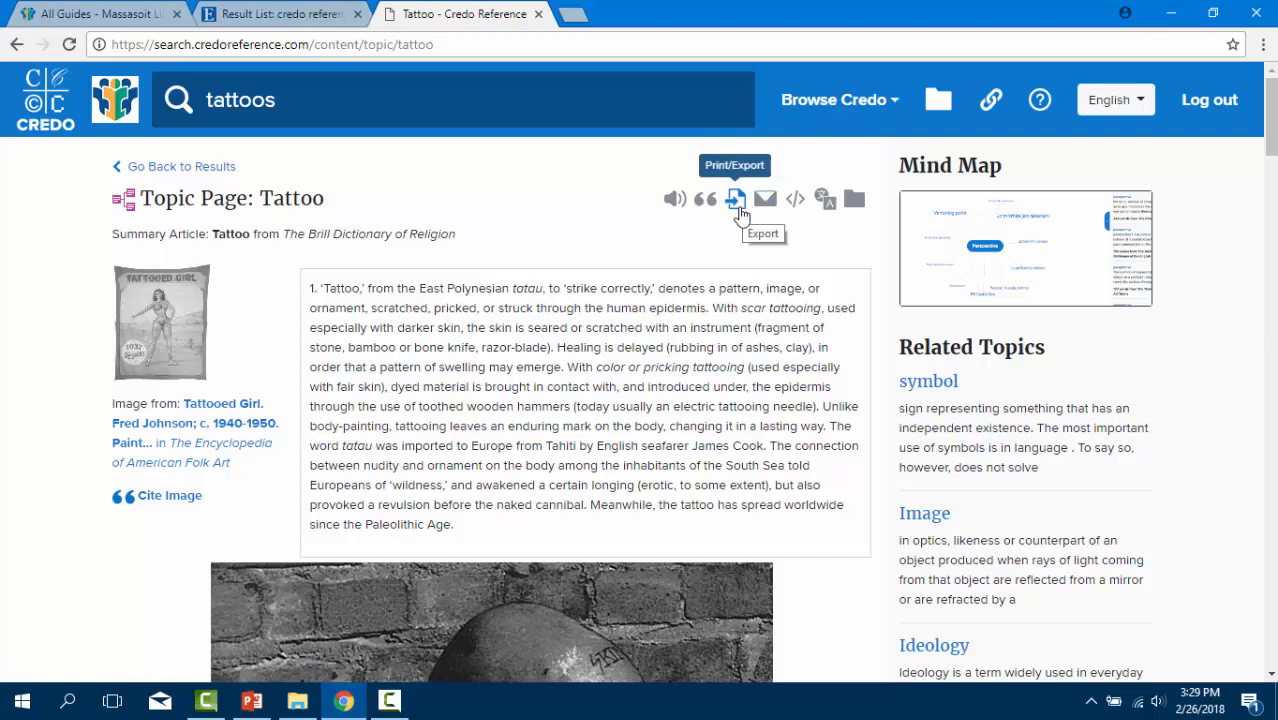
mouse_move(618, 320)
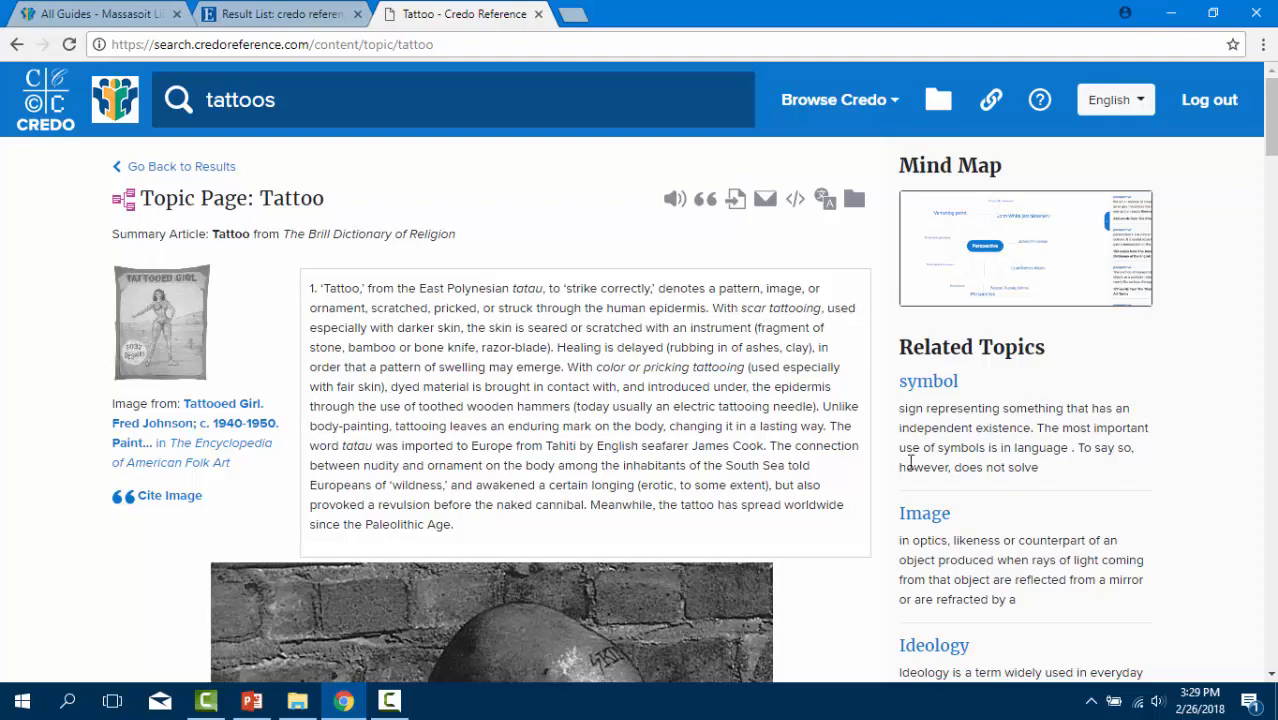
scroll(down, 3)
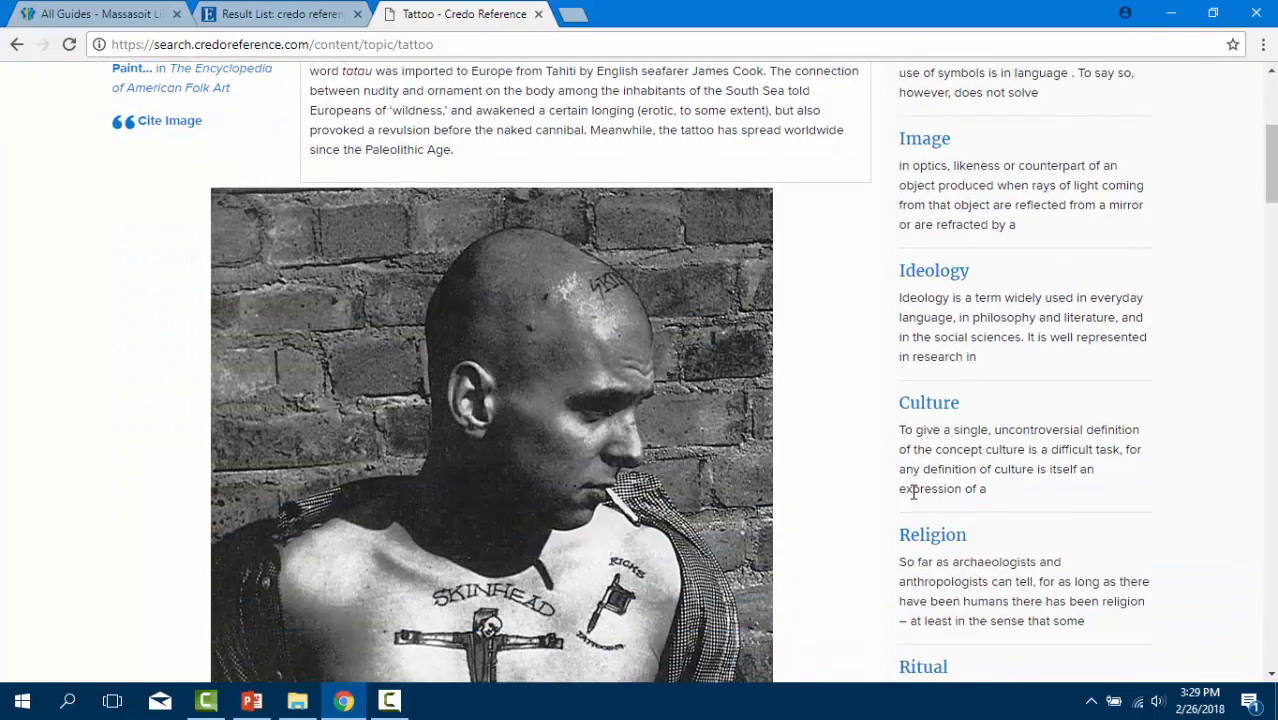
scroll(down, 3)
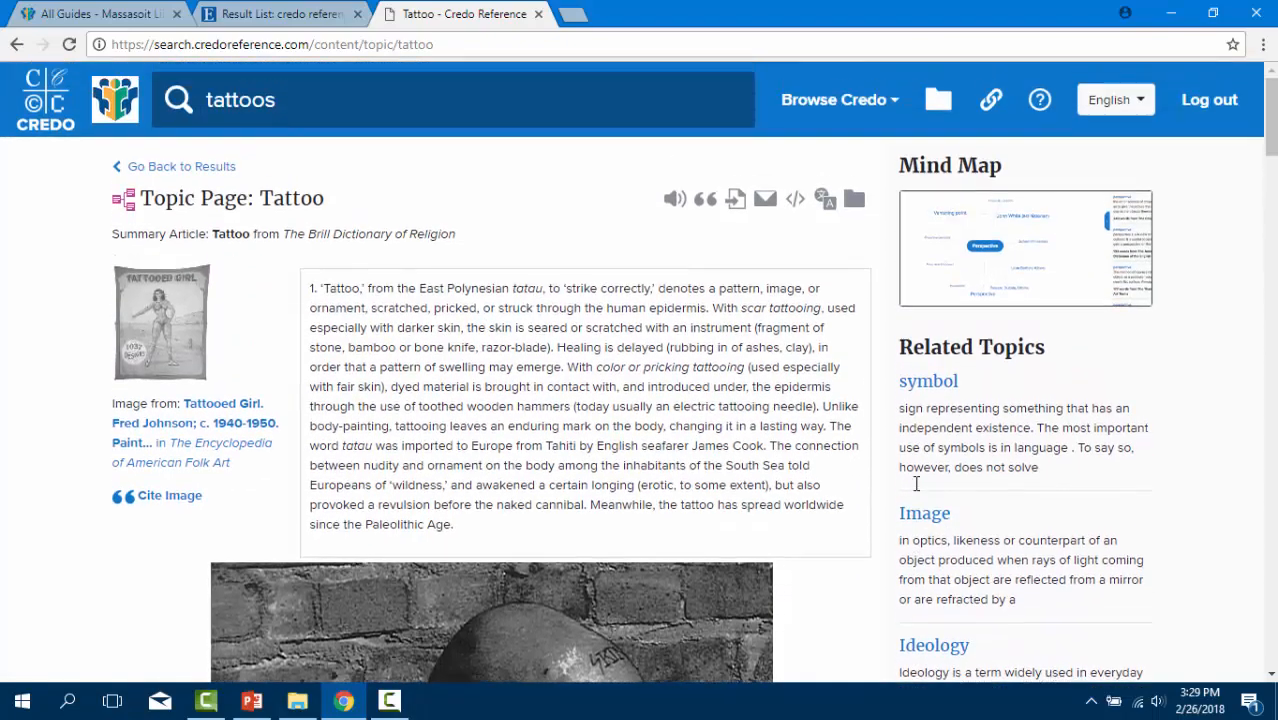
mouse_move(704, 198)
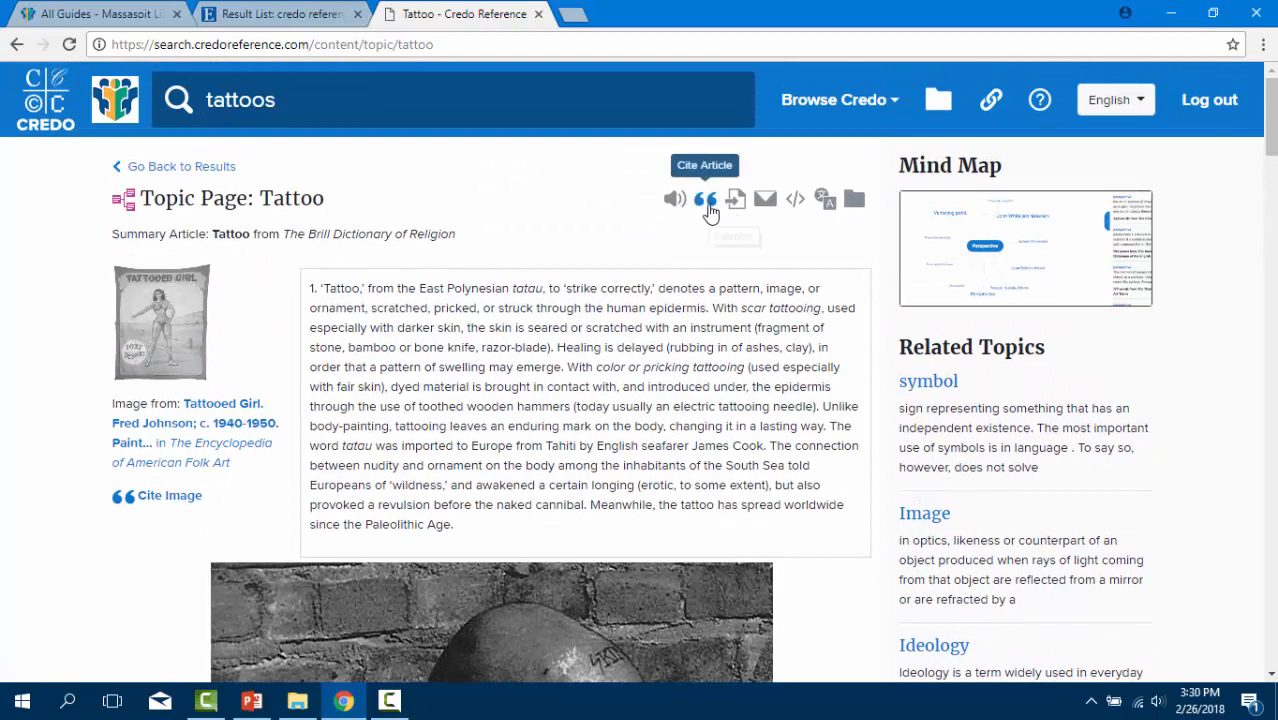
- Show the Cite Article list of APA, Chicago, Harvard and MLA styles
click(706, 198)
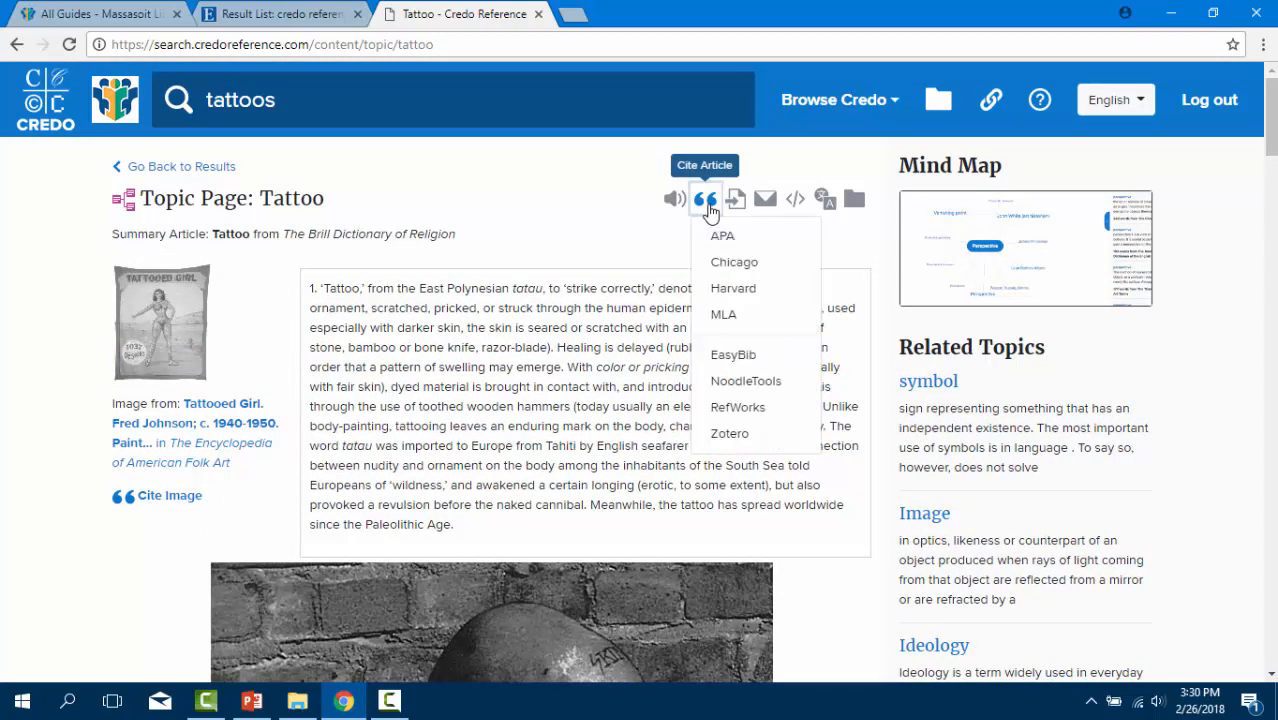